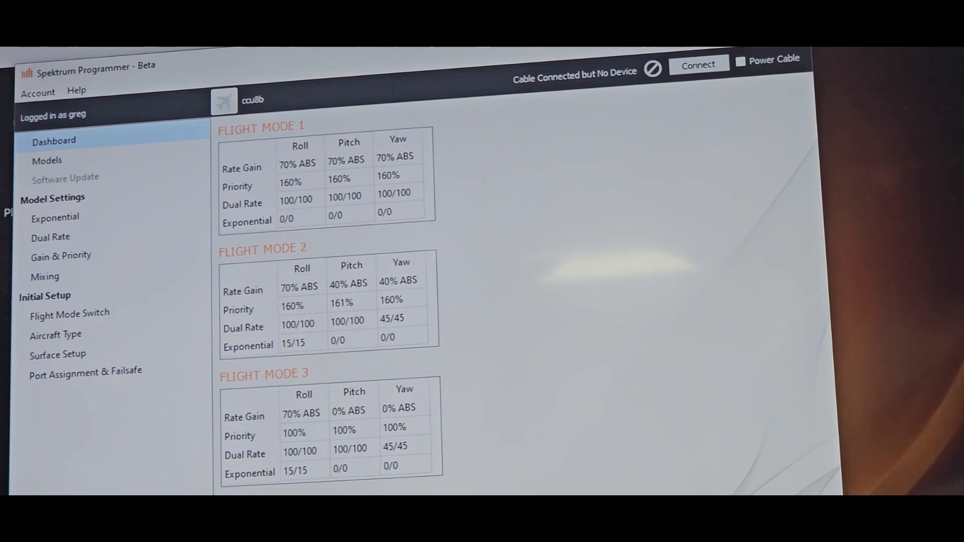
{"action": "mouse_move", "coordinate": [696, 256]}
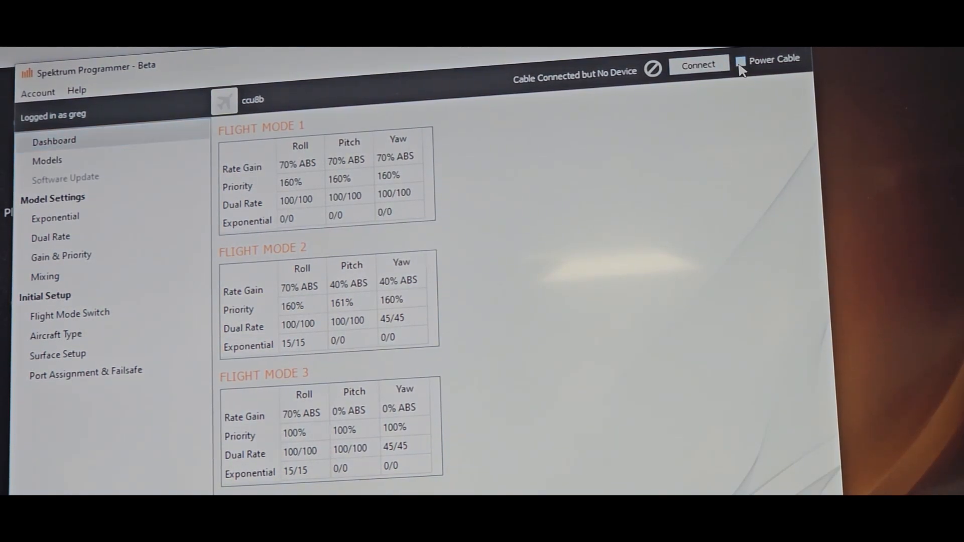
- Power the receiver through the computer cable without a battery and connect to it
{"action": "left_click", "coordinate": [740, 59]}
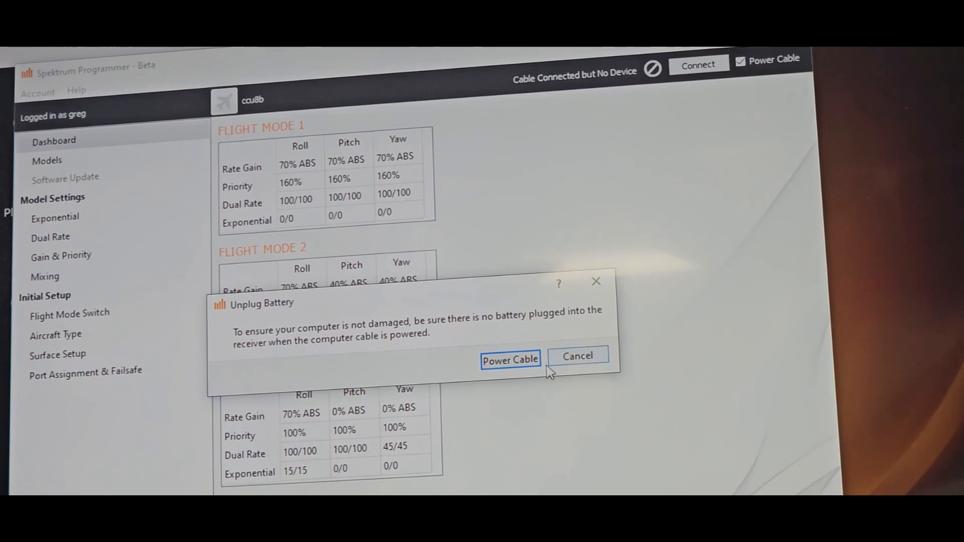
{"action": "left_click", "coordinate": [577, 356]}
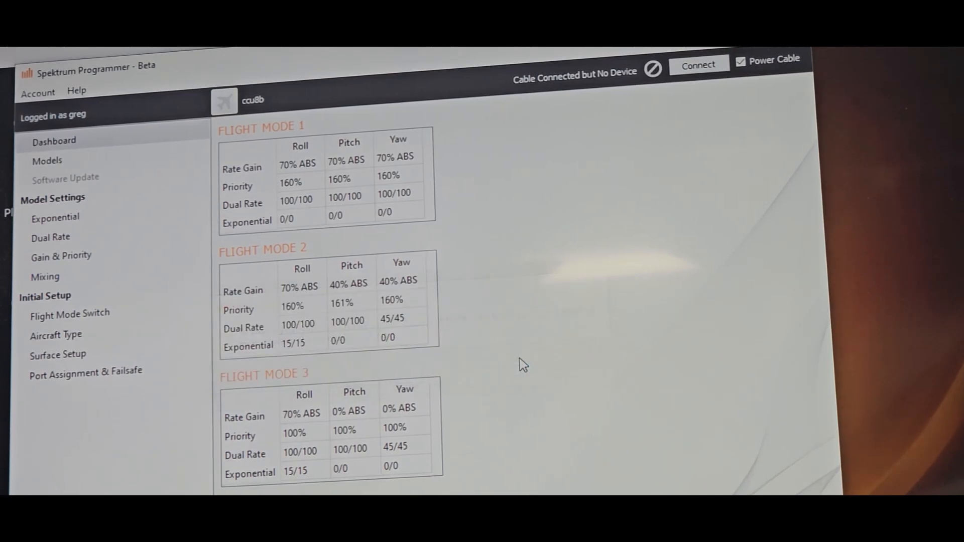
{"action": "left_click", "coordinate": [698, 65]}
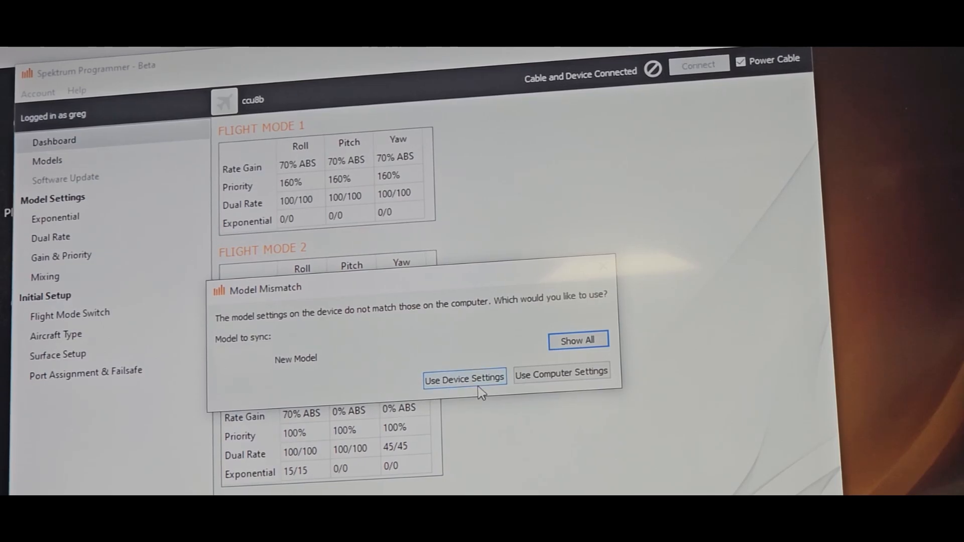
- Use Device Settings so the receiver's Model 4 (AR631 Receiver v2) appears under This Device
{"action": "left_click", "coordinate": [464, 377]}
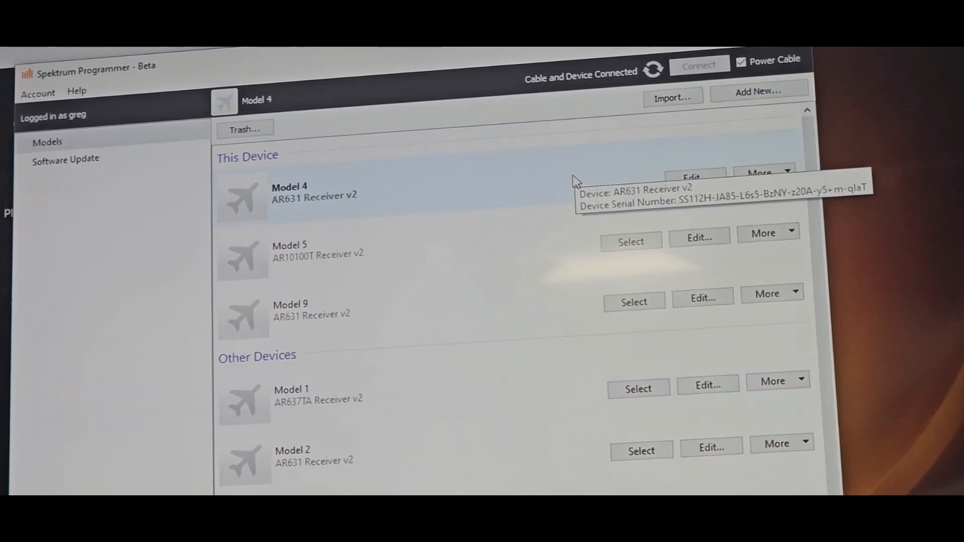
{"action": "mouse_move", "coordinate": [566, 184]}
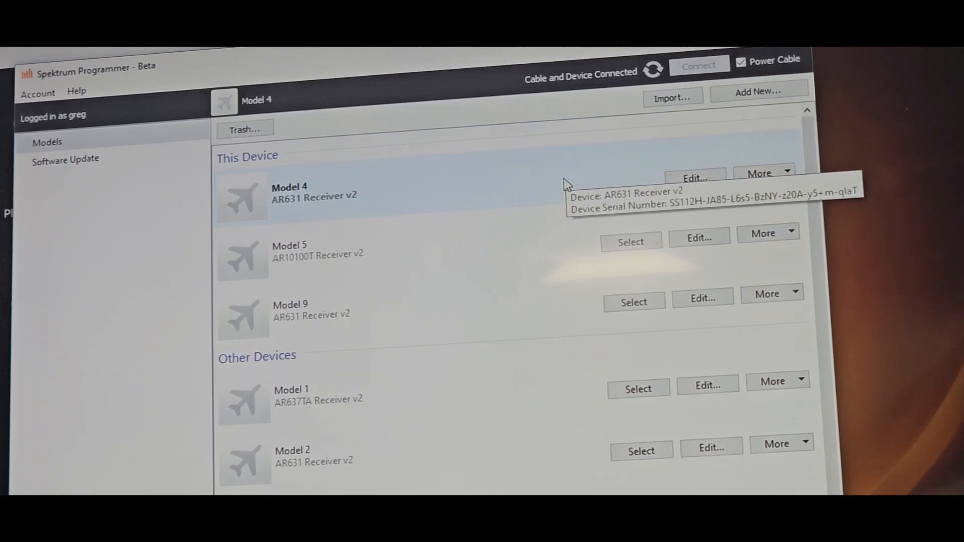
{"action": "mouse_move", "coordinate": [366, 181]}
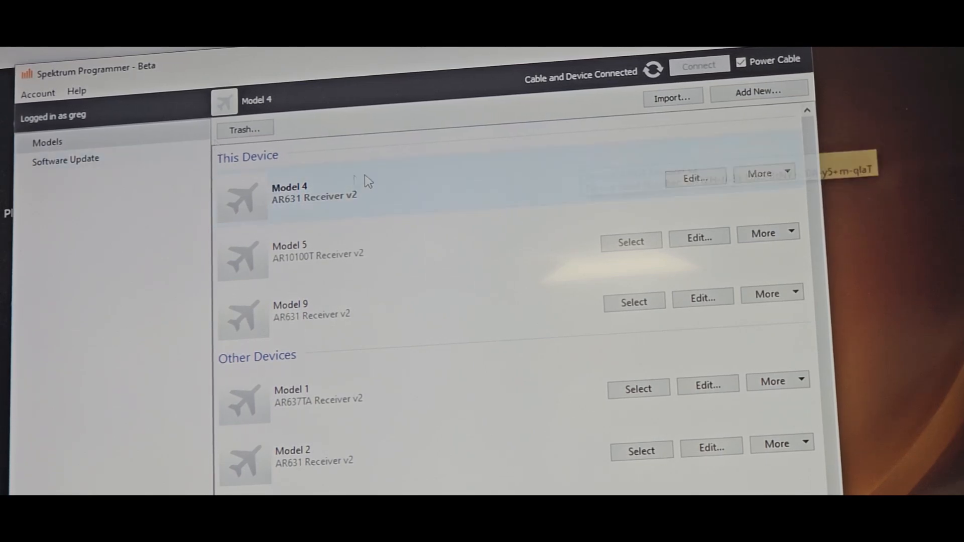
{"action": "mouse_move", "coordinate": [363, 202]}
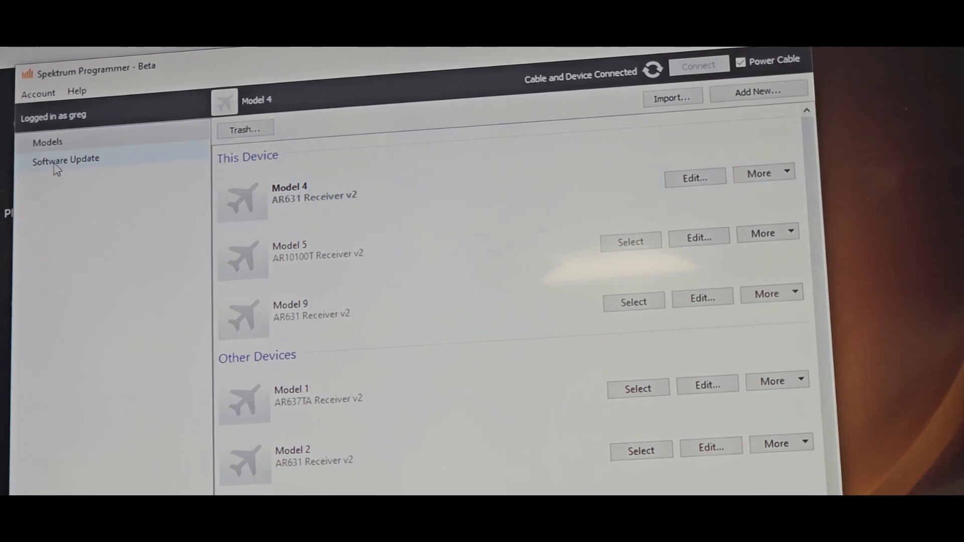
- Check Software Update online and register the AR631, revealing firmware 2.48.0 available
{"action": "left_click", "coordinate": [66, 158]}
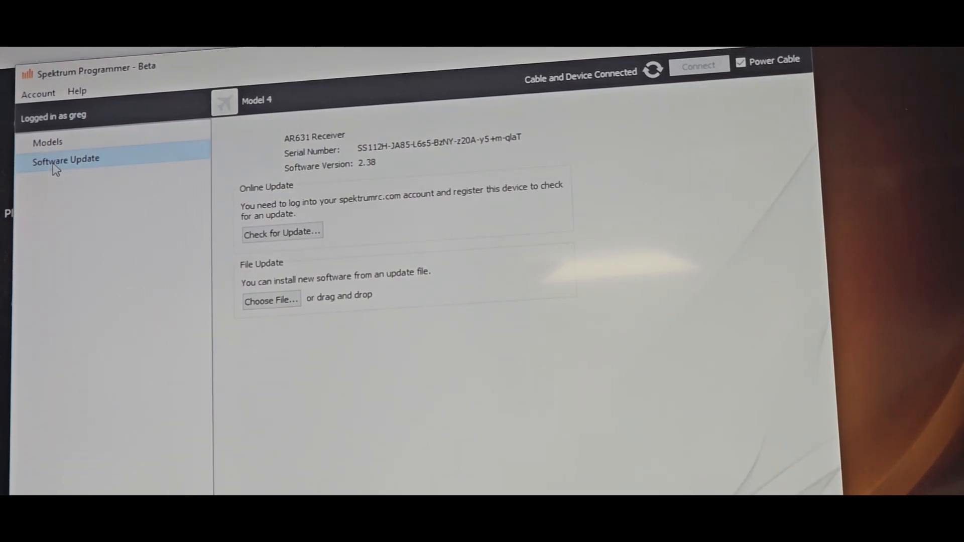
{"action": "left_click", "coordinate": [281, 232]}
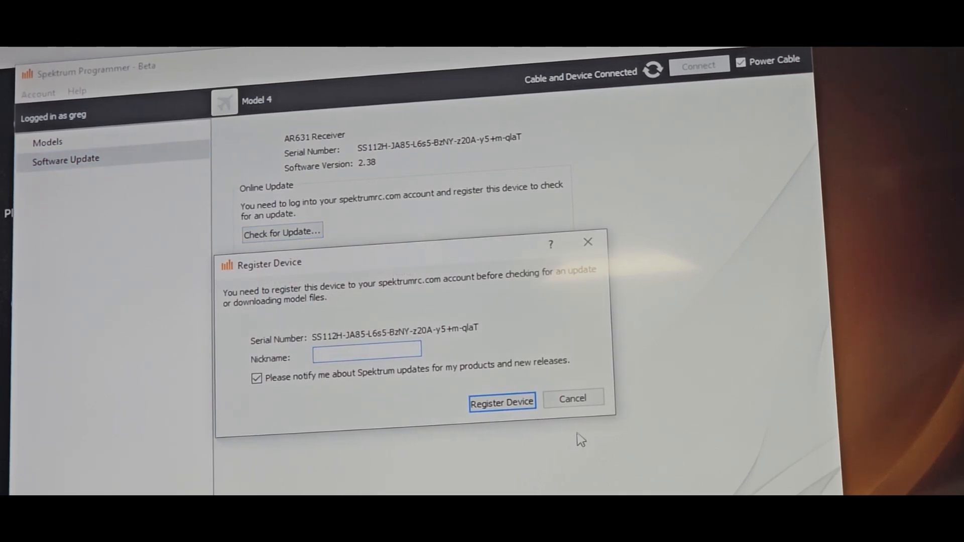
{"action": "mouse_move", "coordinate": [323, 389]}
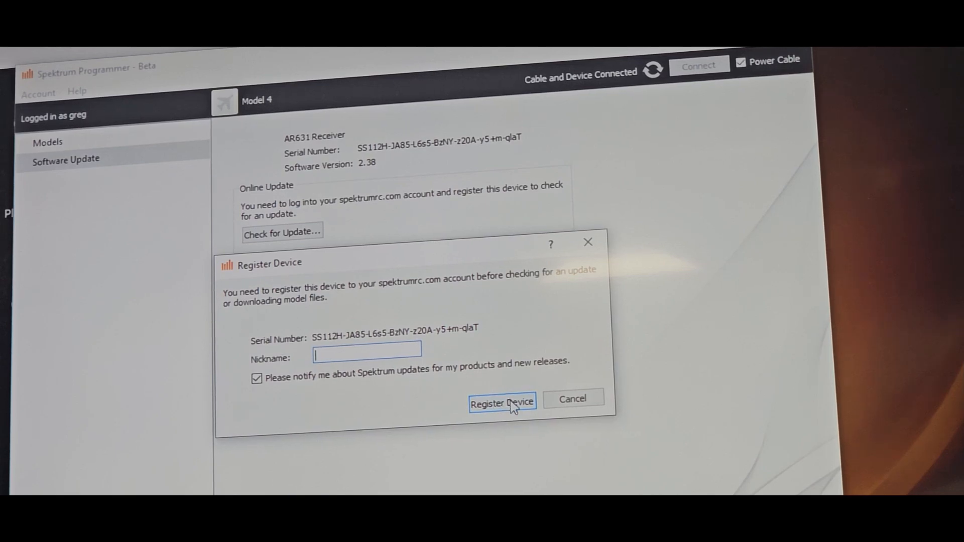
{"action": "mouse_move", "coordinate": [167, 170]}
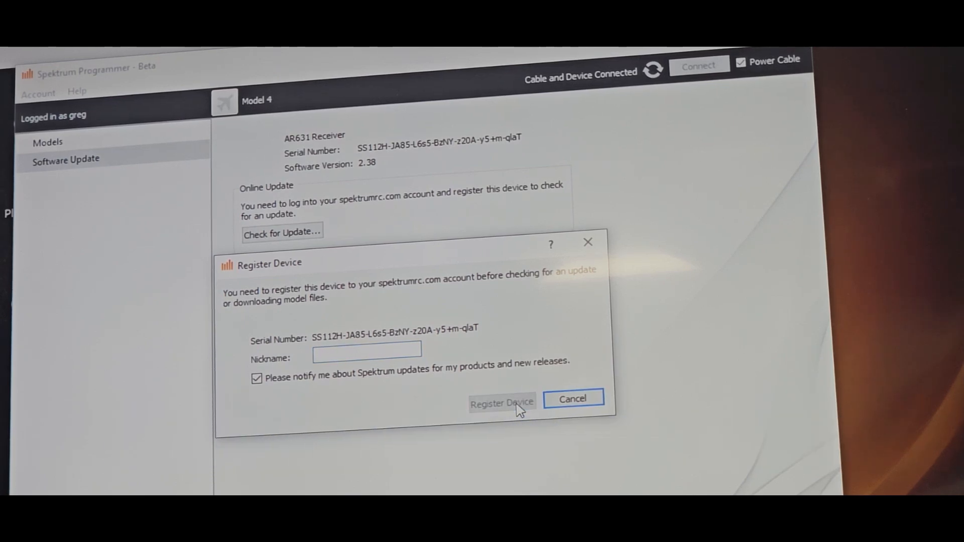
{"action": "left_click", "coordinate": [502, 403]}
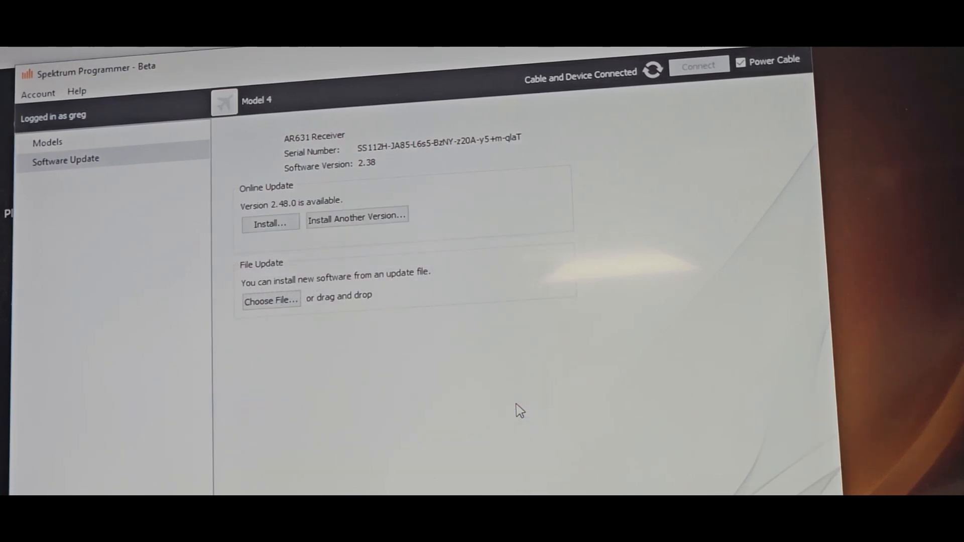
{"action": "mouse_move", "coordinate": [302, 214]}
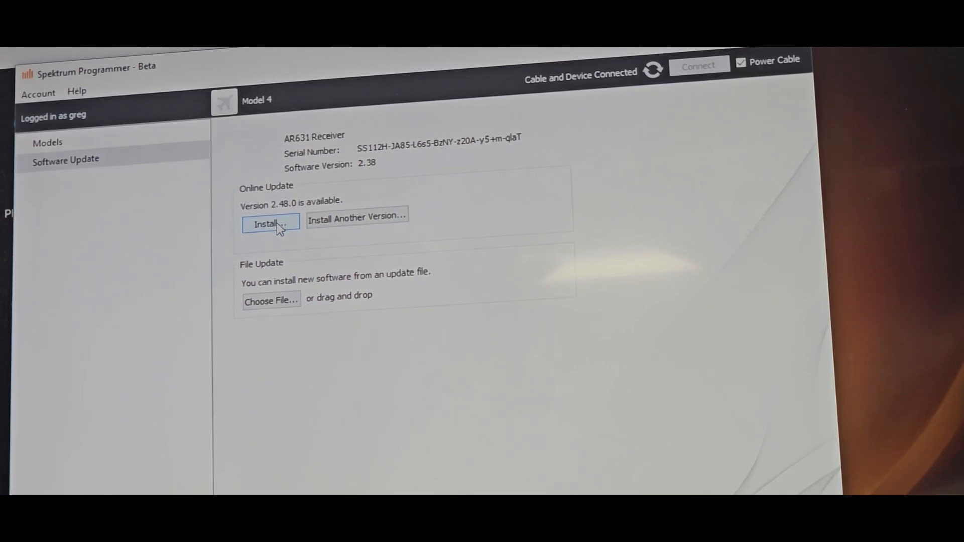
- Install firmware 2.48.0 under Online Update and wait for the Update Finished message
{"action": "left_click", "coordinate": [268, 222]}
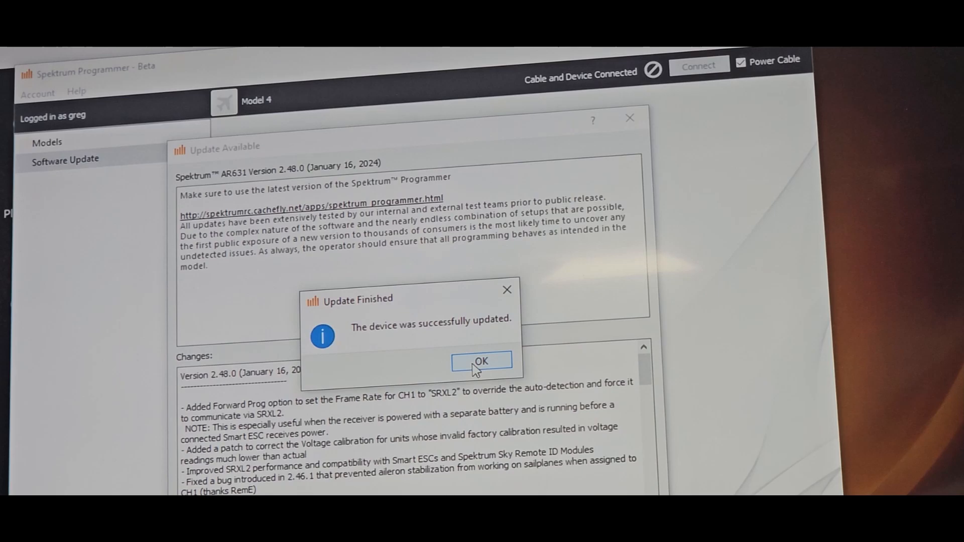
- Acknowledge Update Finished and begin syncing Model 4 from the device settings
{"action": "left_click", "coordinate": [482, 360]}
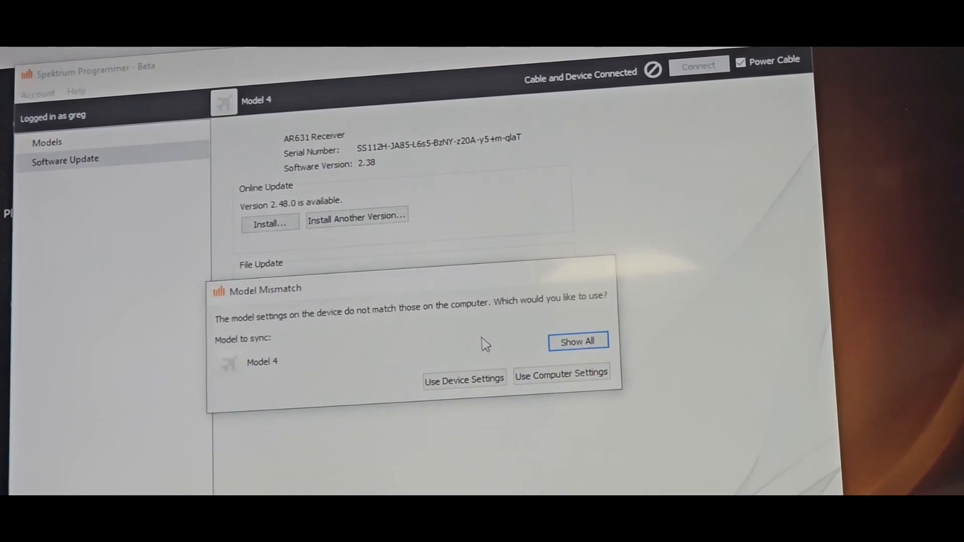
{"action": "left_click", "coordinate": [464, 380]}
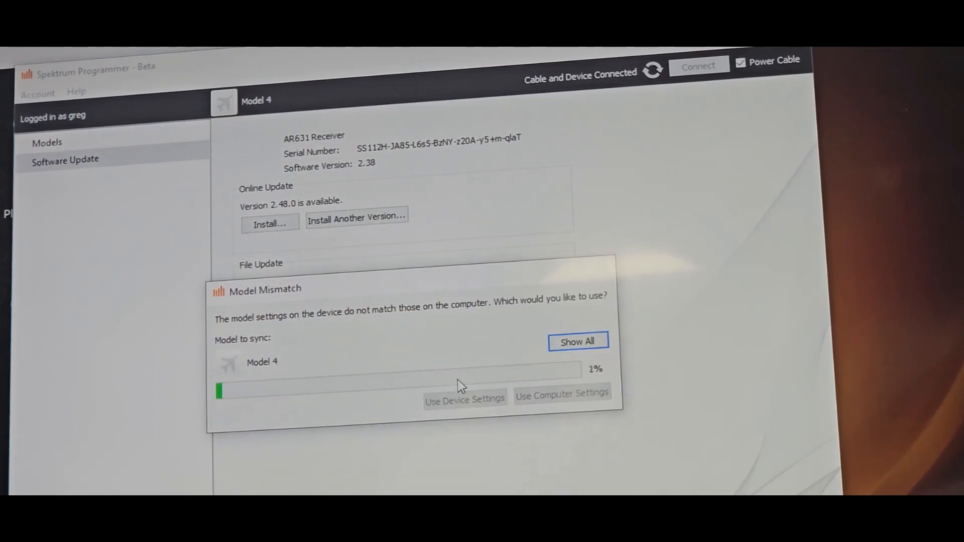